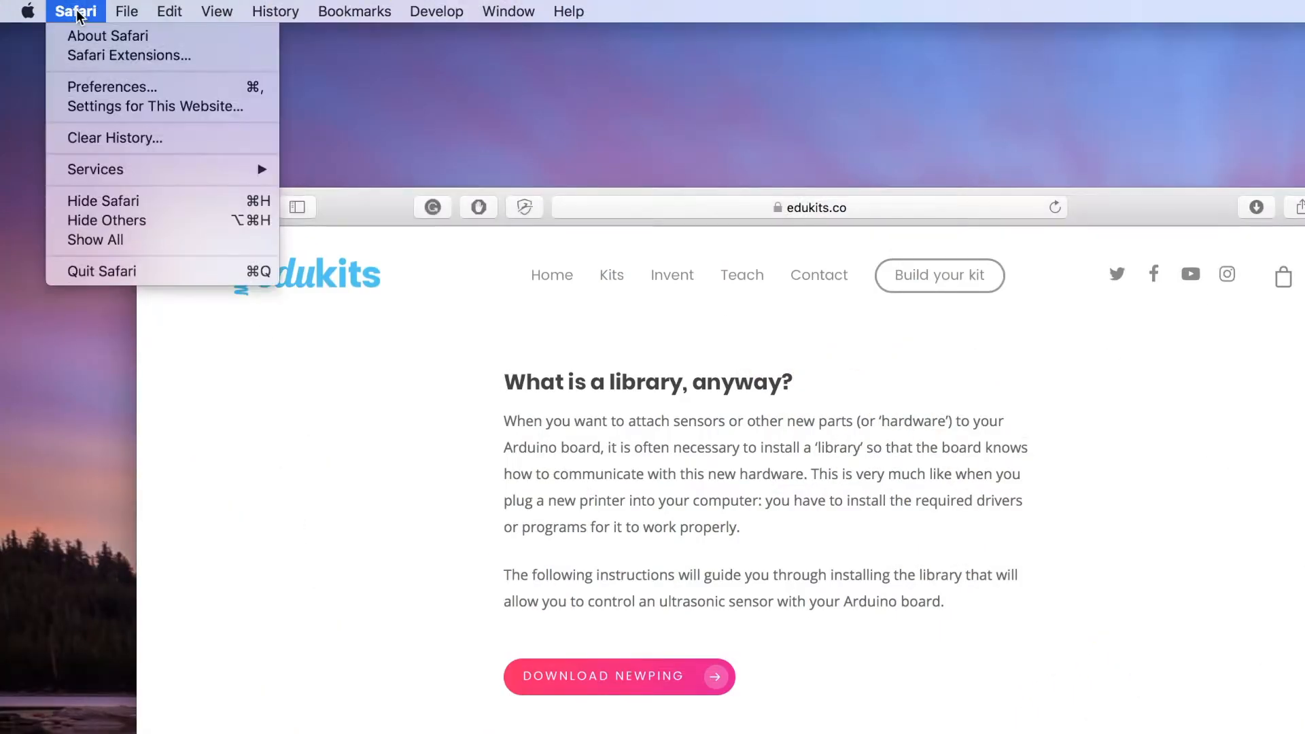
Step: Turn off Safari's 'Open "safe" files after downloading' option in General preferences
left_click(112, 94)
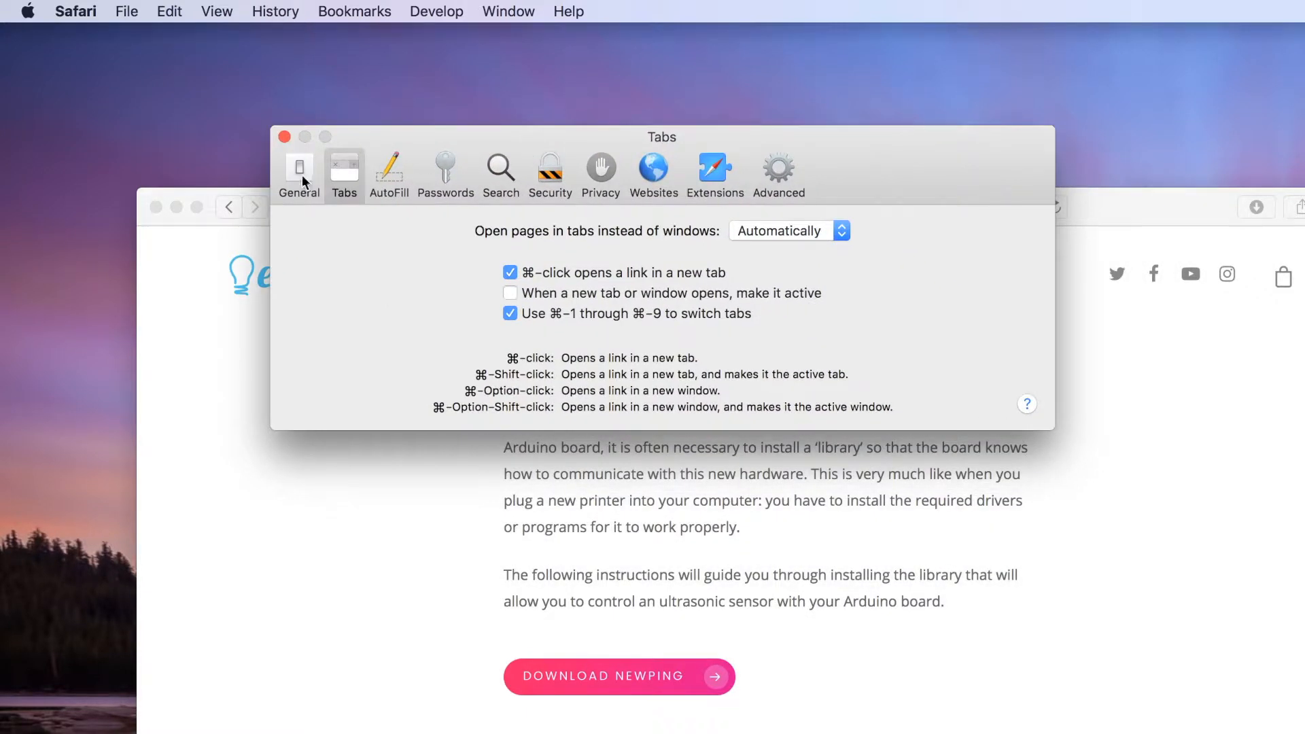
left_click(298, 171)
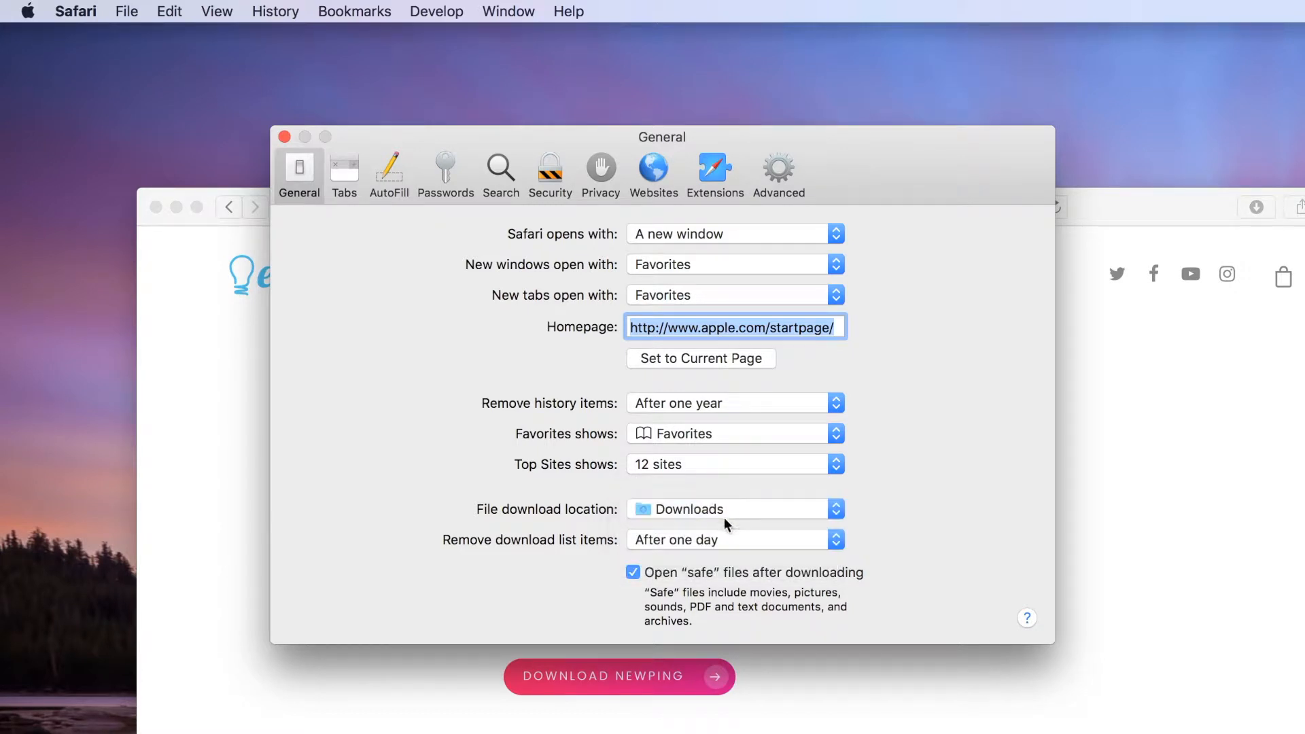
left_click(633, 572)
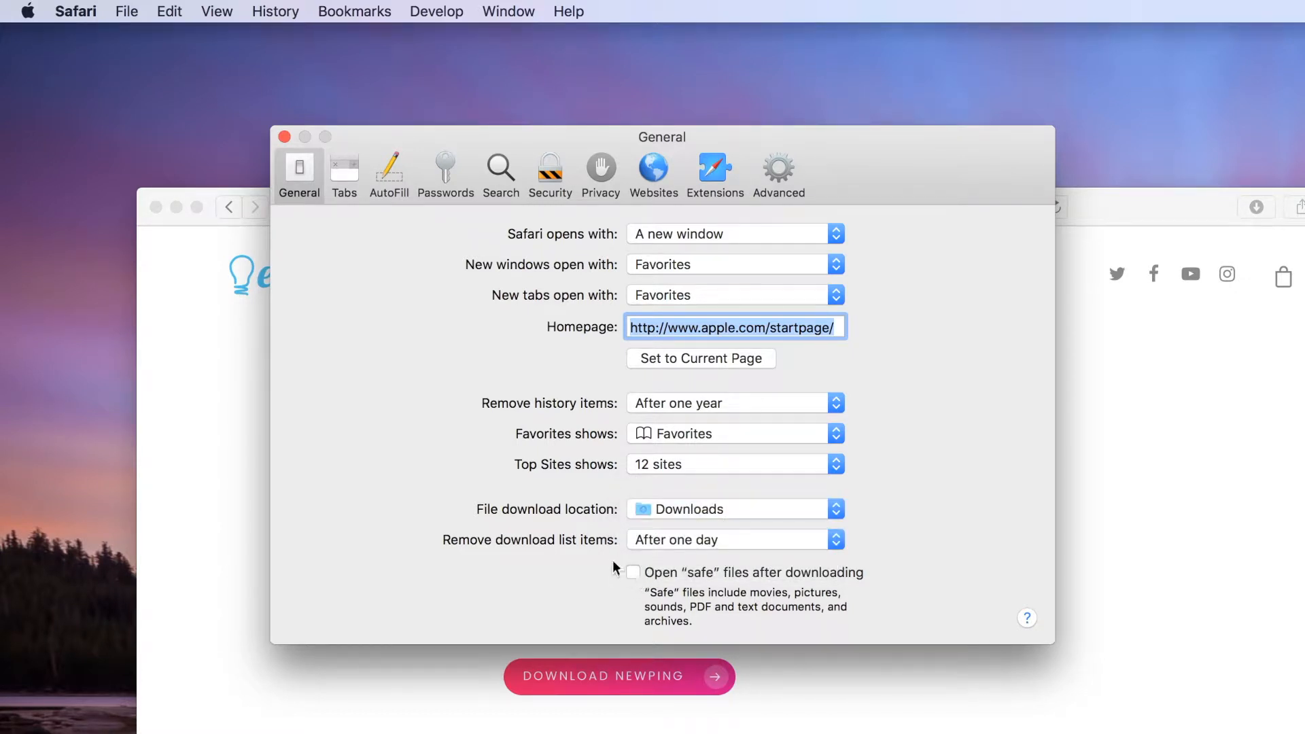
mouse_move(284, 136)
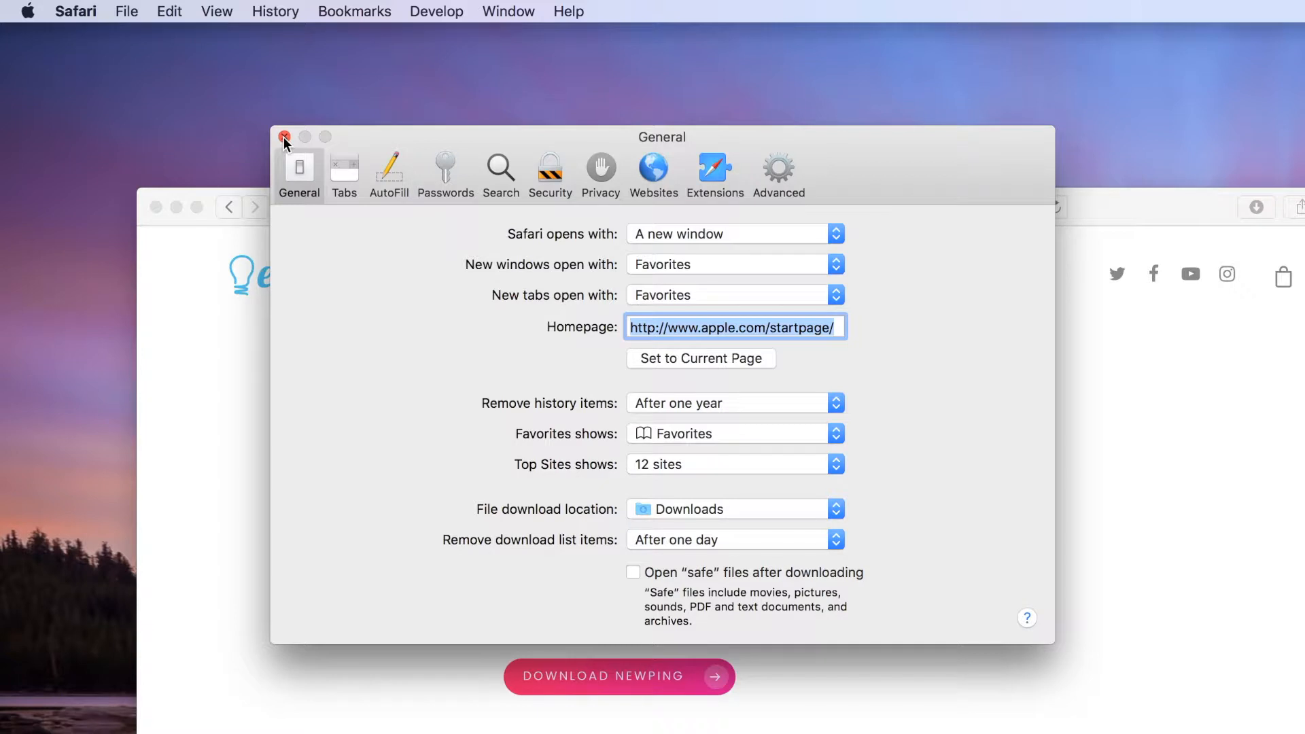
left_click(284, 137)
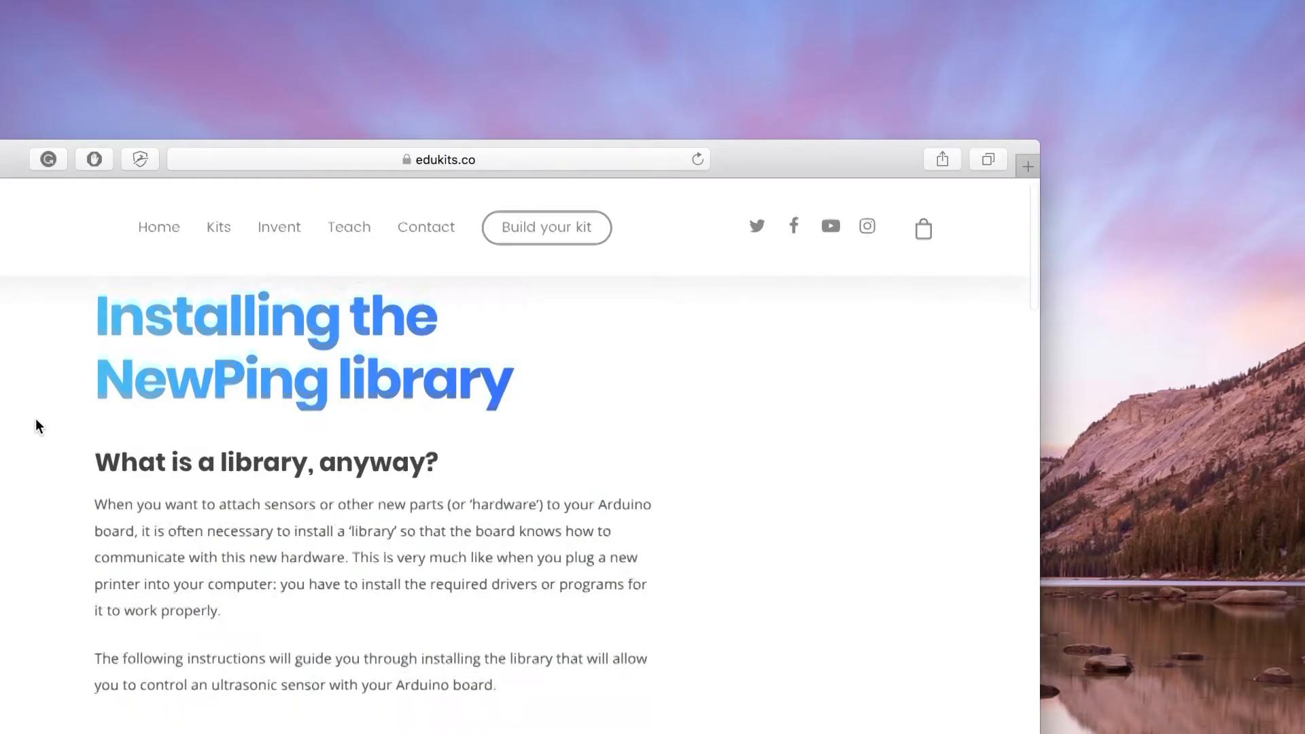
Step: Download the NewPing library and confirm NewPing_v1.8.zip appears in Safari's downloads list
scroll("down", 3)
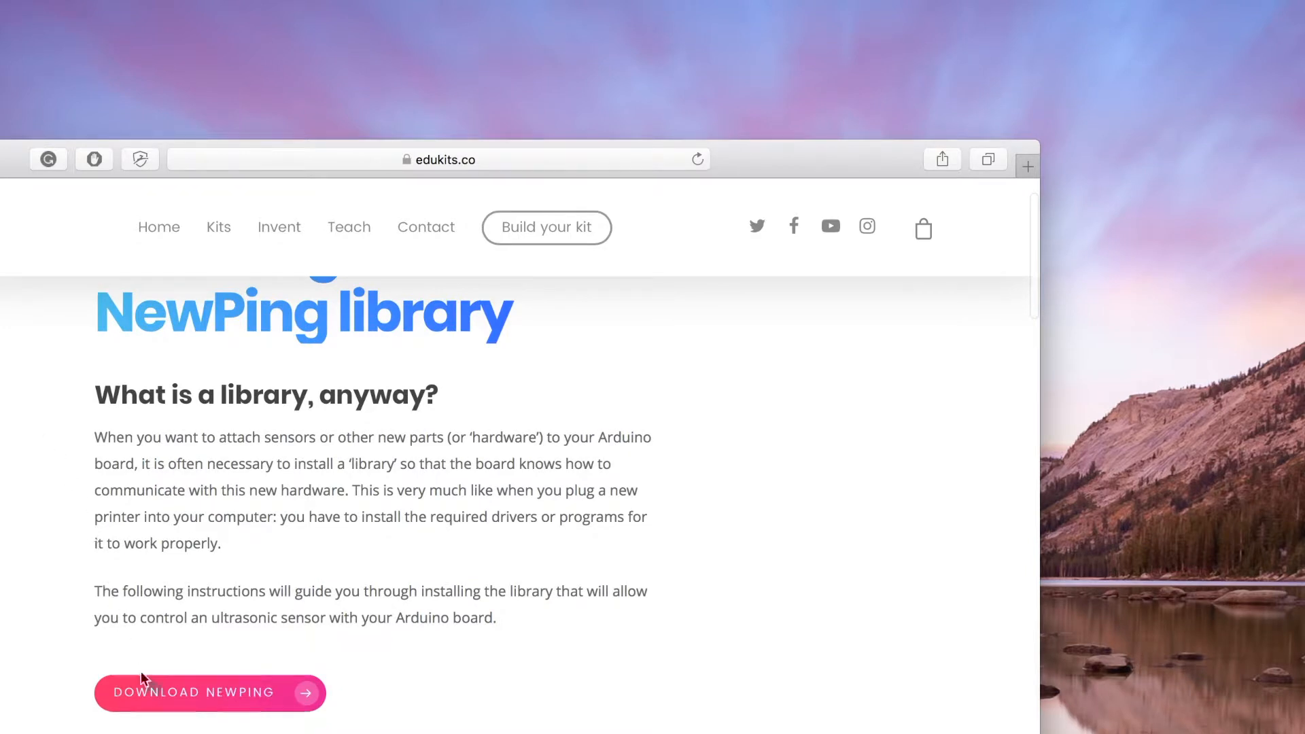
left_click(210, 692)
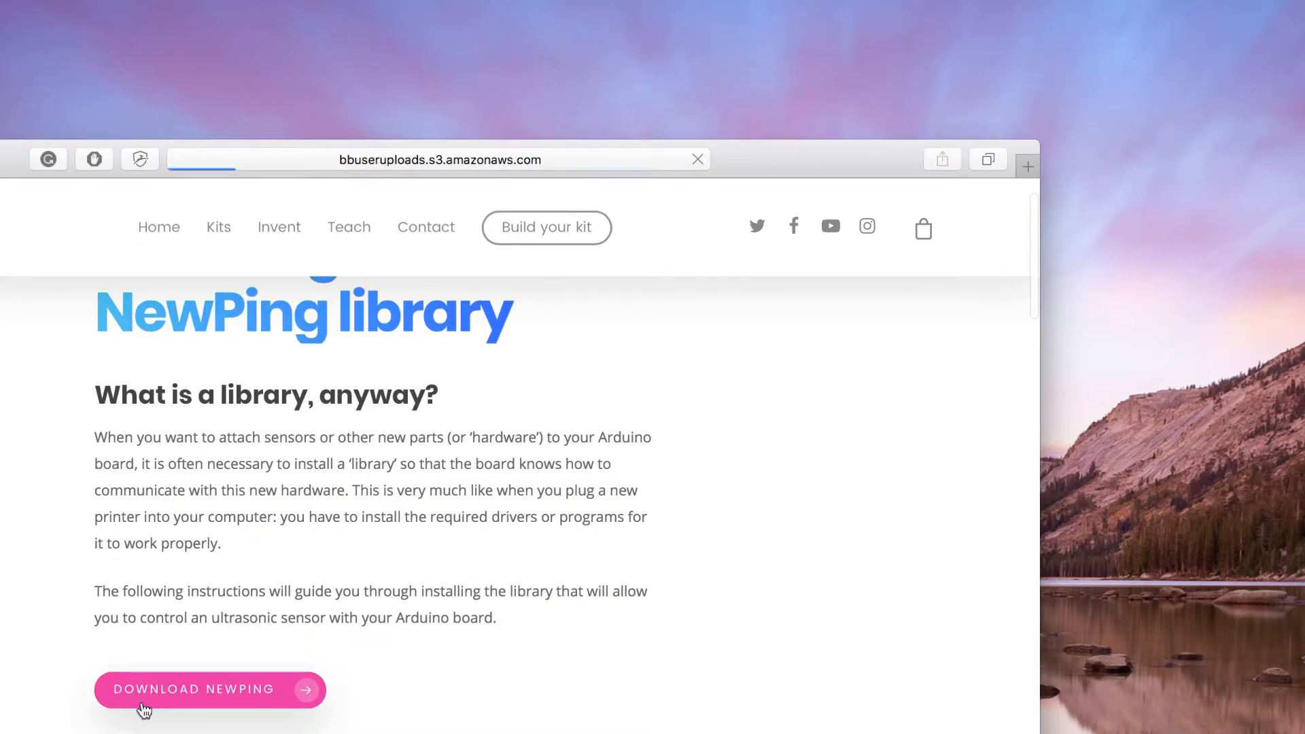
left_click(210, 689)
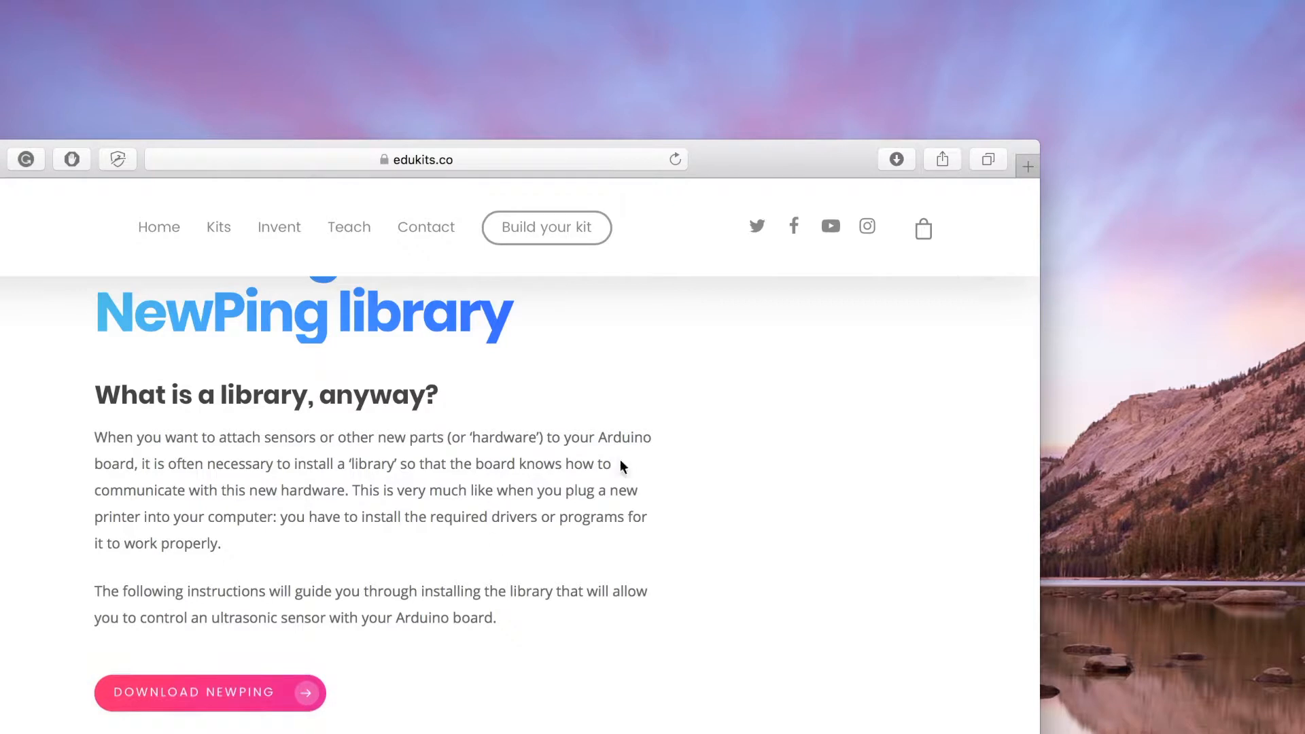
left_click(896, 160)
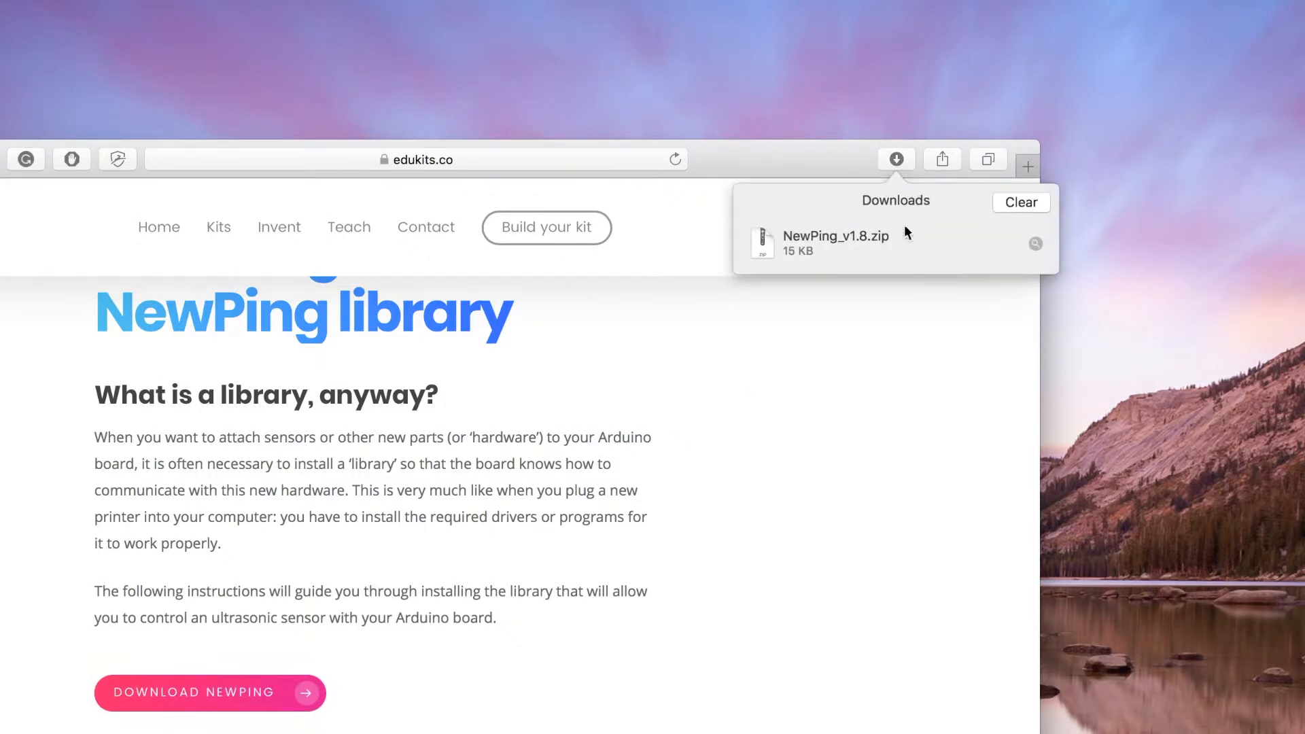
mouse_move(858, 325)
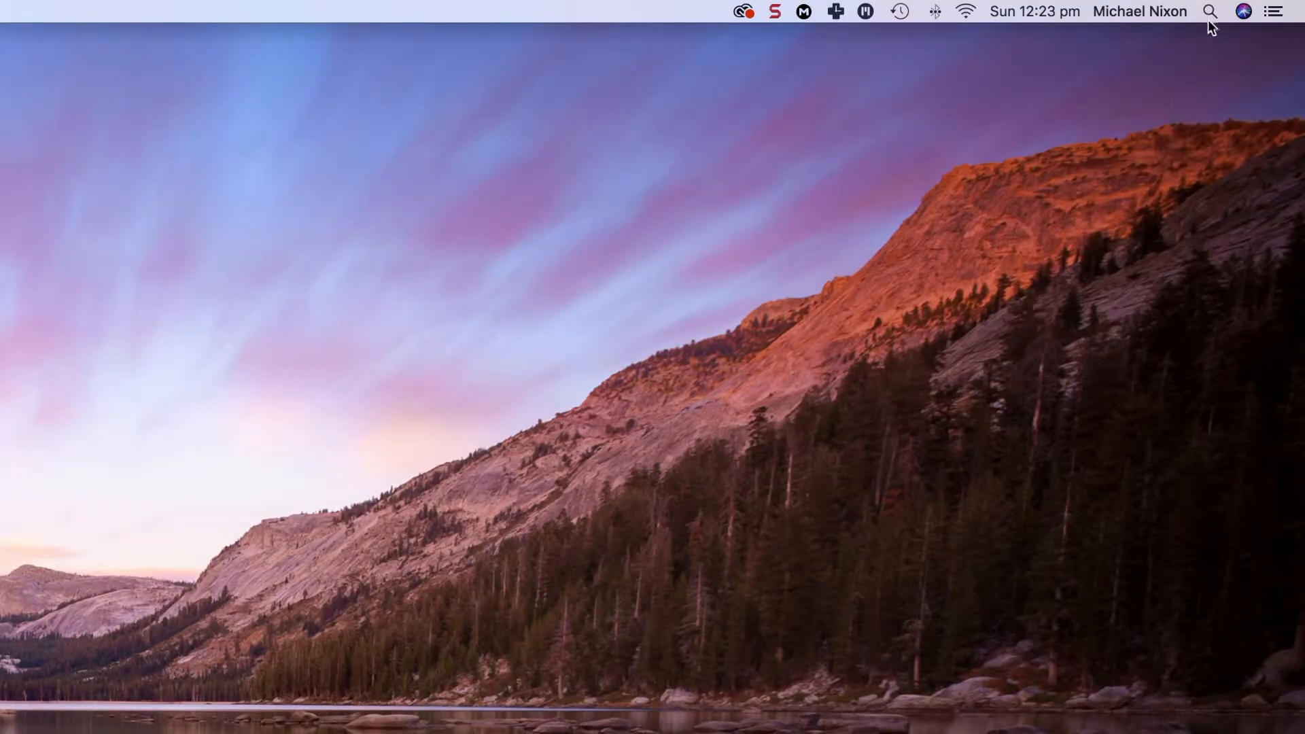
Step: Launch Arduino 1.8.3 by searching 'arduino' in Spotlight
left_click(1210, 11)
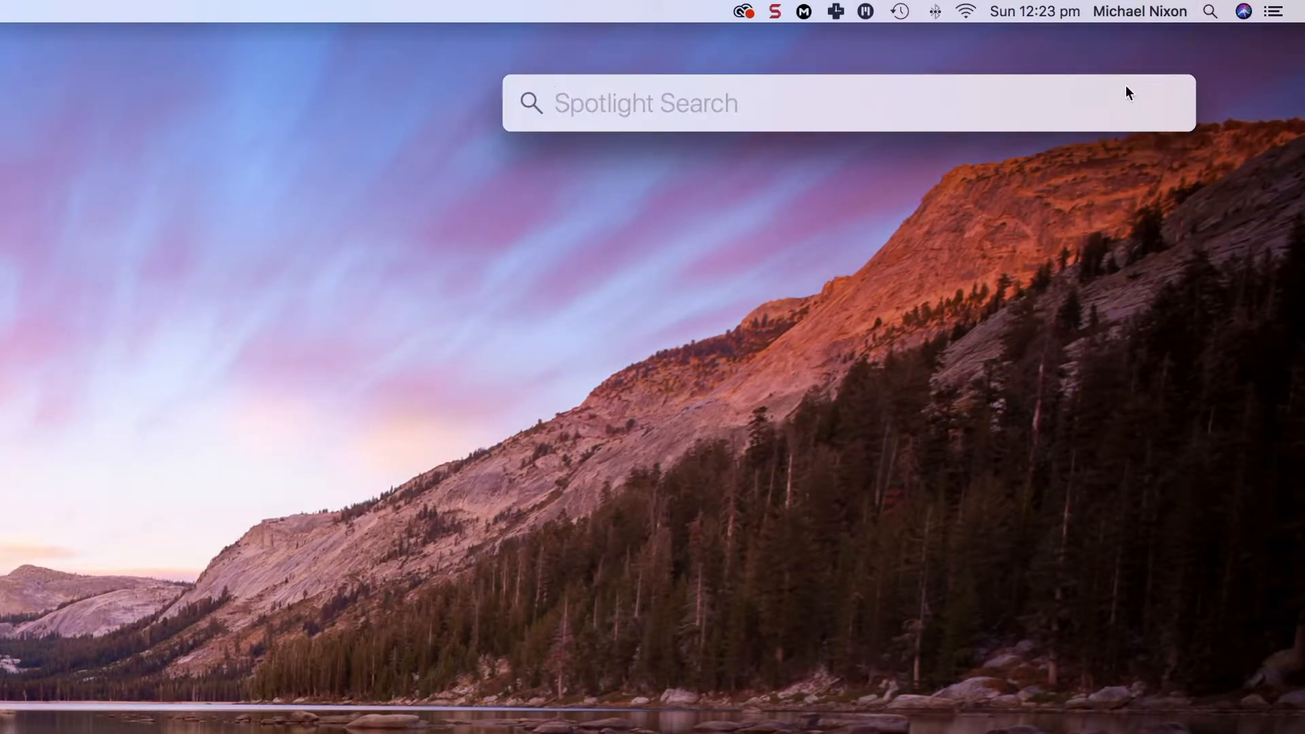
type("arduino")
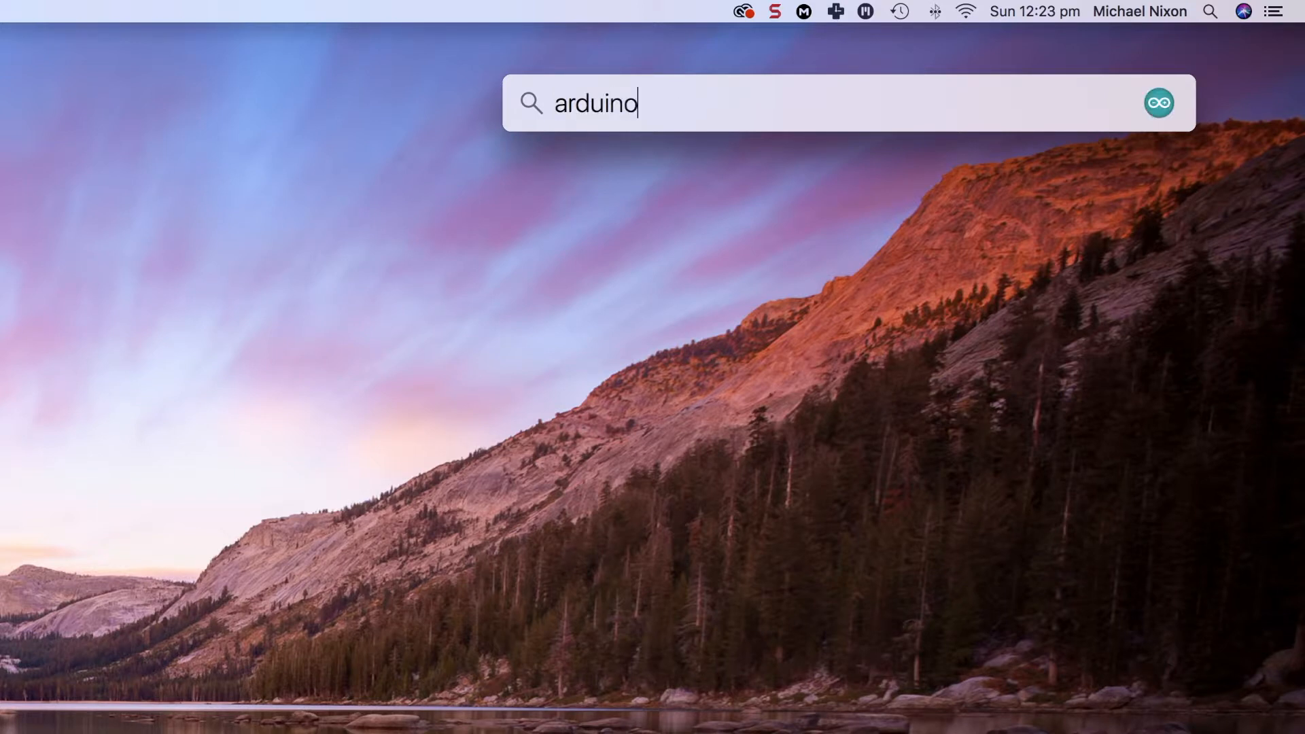
key("Return")
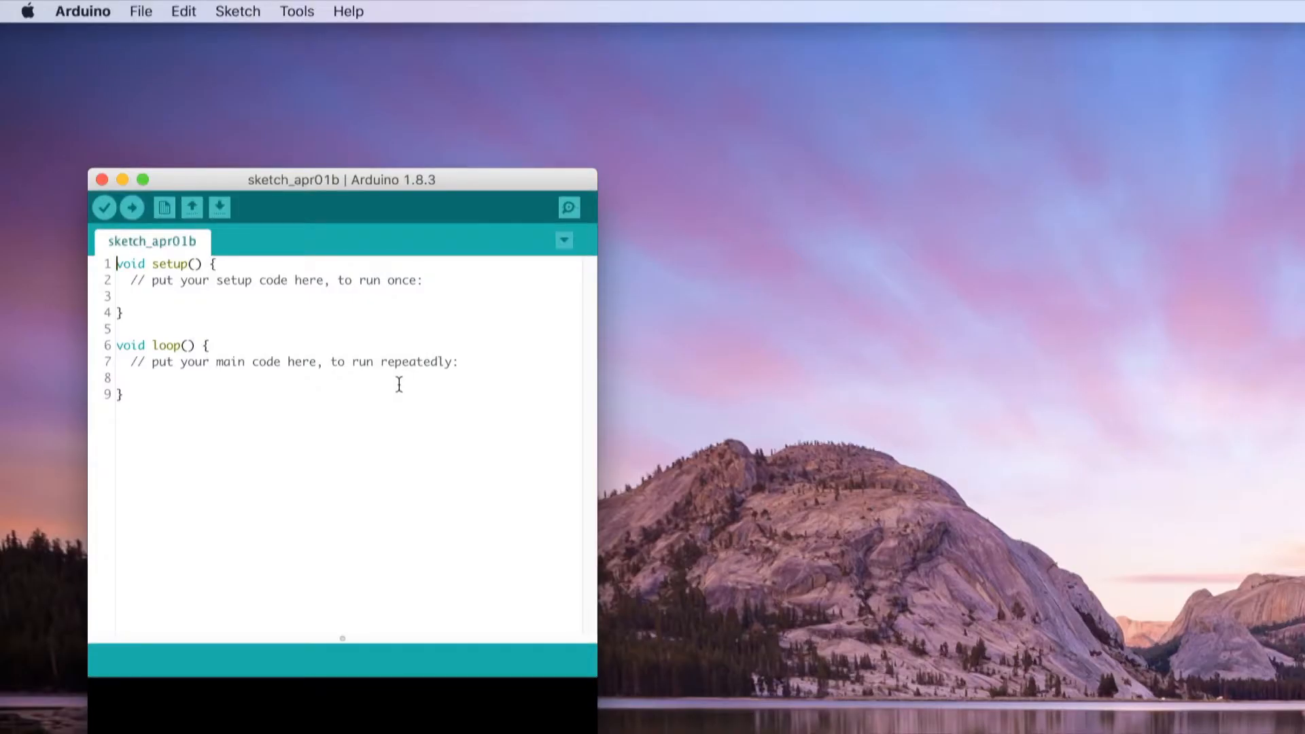
Step: Add NewPing_v1.8.zip from Downloads via Sketch > Include Library > Add .ZIP Library
left_click(237, 10)
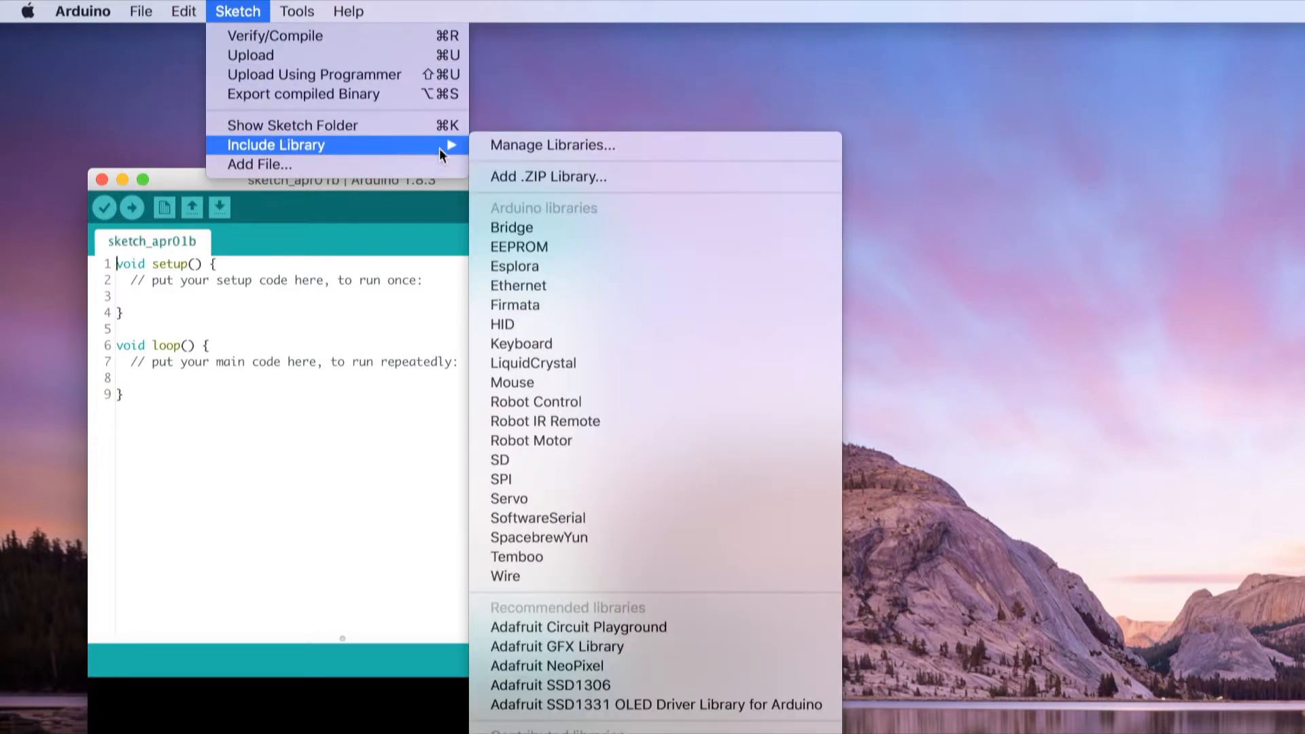
left_click(546, 175)
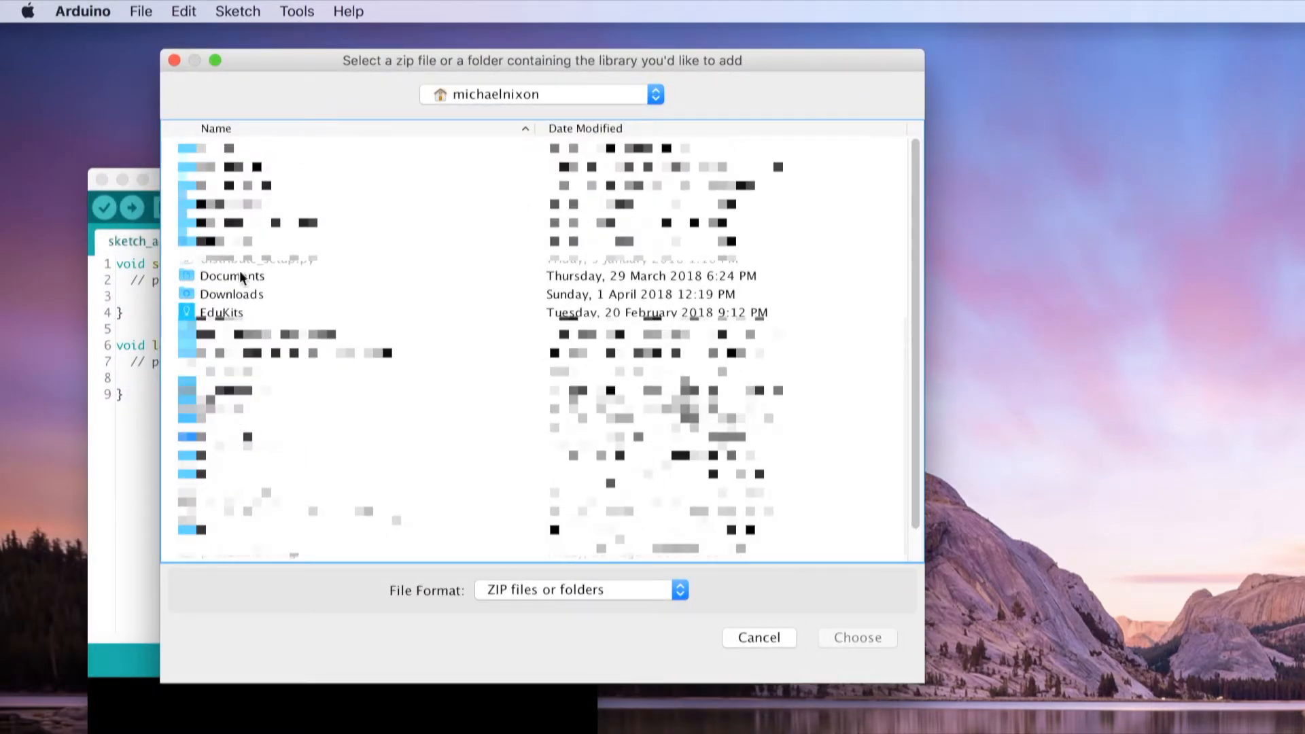
double_click(233, 294)
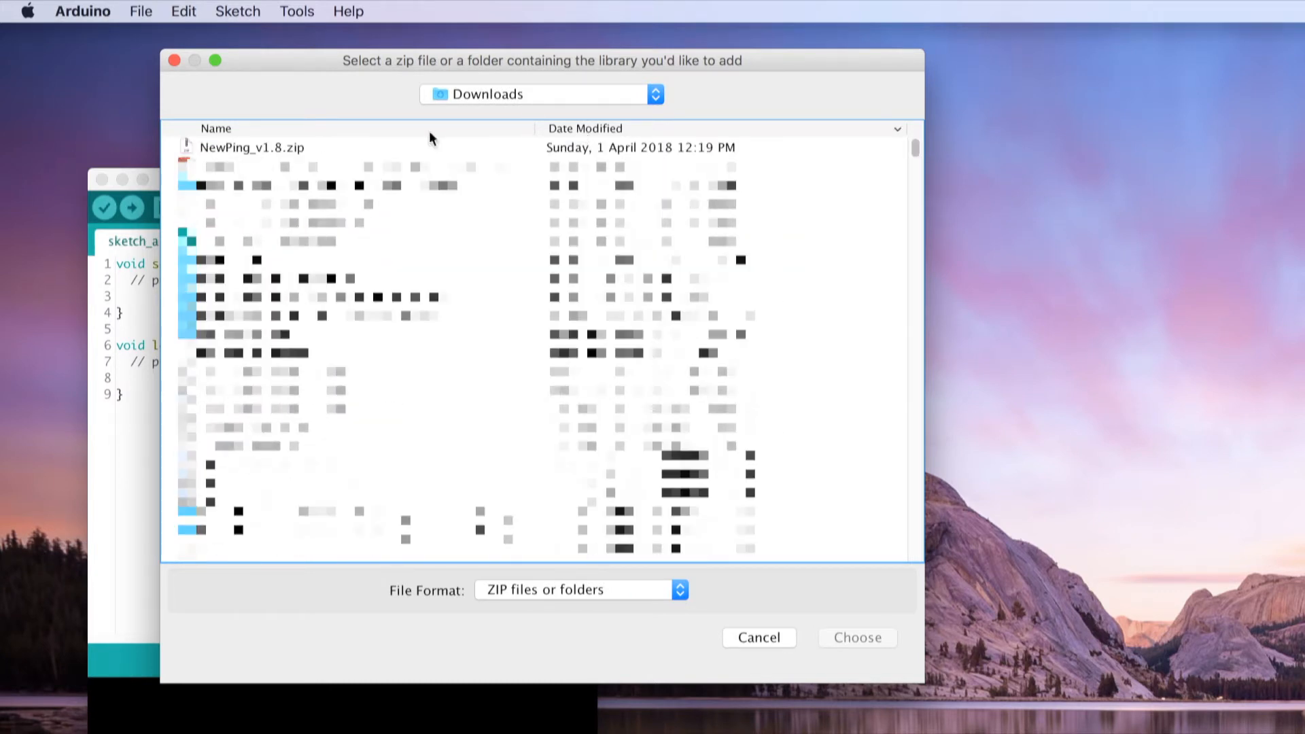
left_click(249, 147)
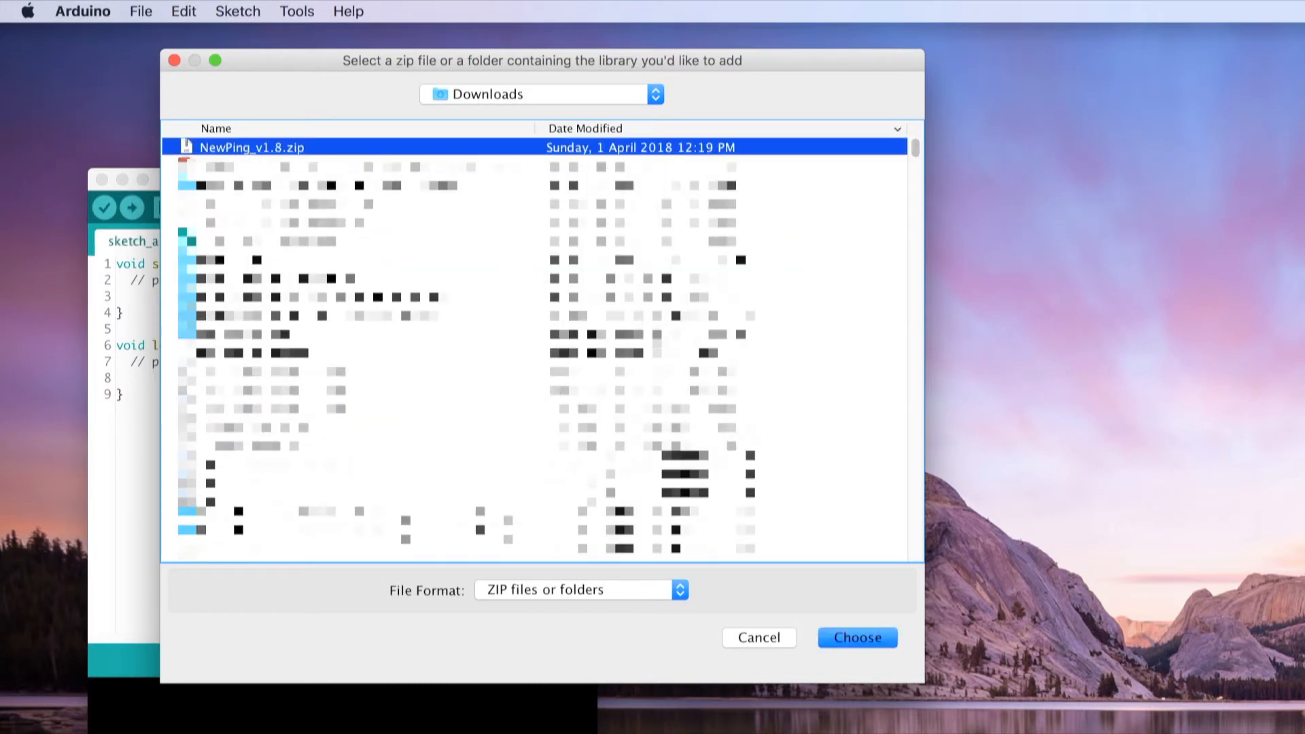
left_click(858, 637)
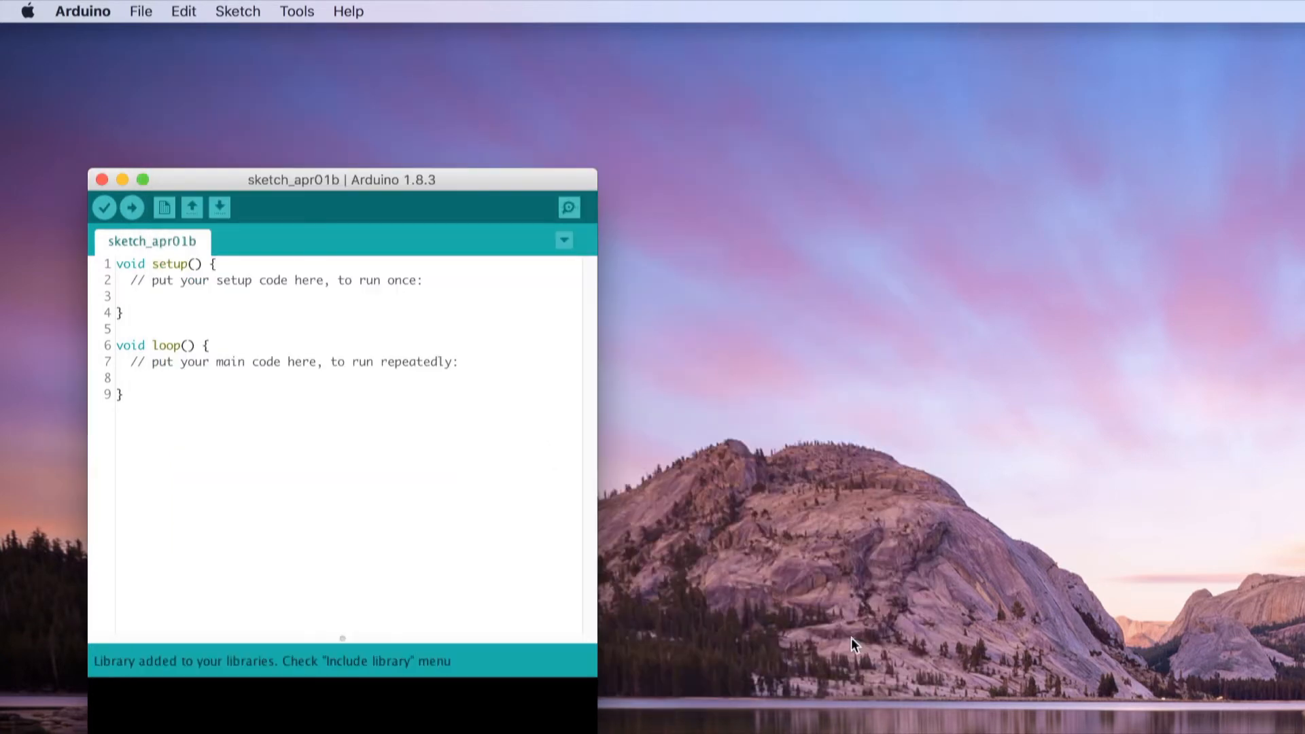